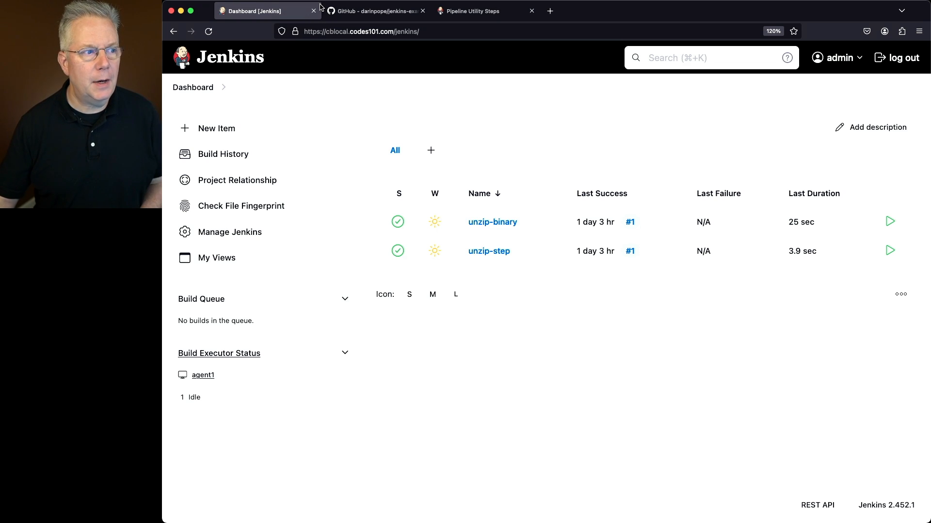
# Bring up the jenkins-example-unzip repository on GitHub with its two Jenkinsfiles, README and hello.zip
pyautogui.click(374, 11)
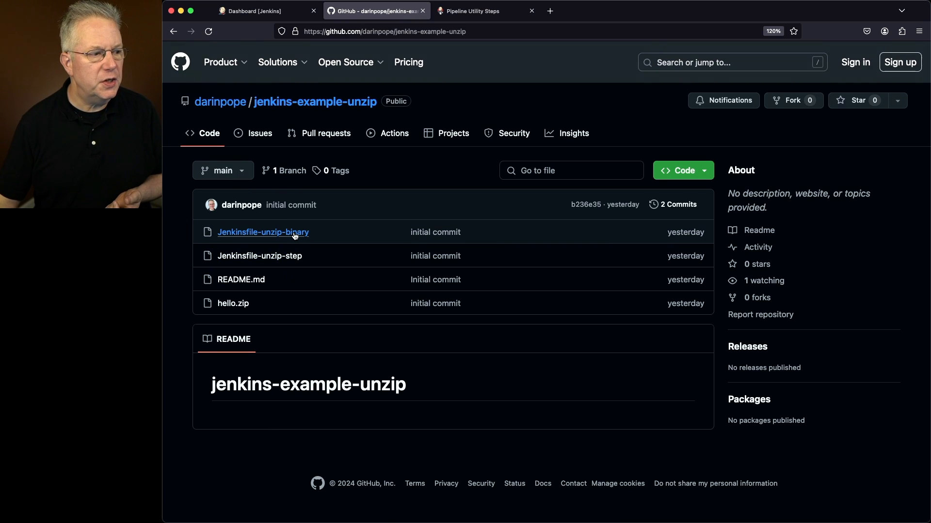
# View Jenkinsfile-unzip-binary with its unzip --help, unzip hello.zip and cat hello.txt stages
pyautogui.click(262, 232)
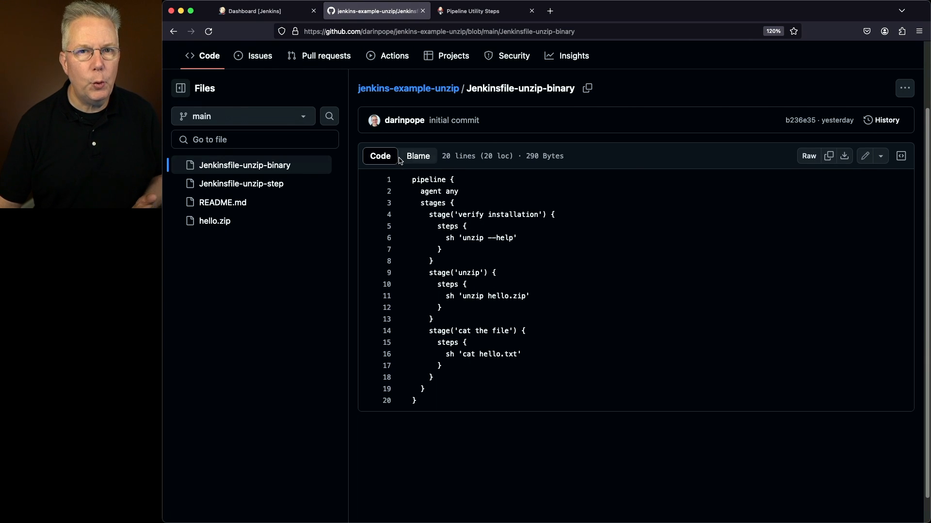
# Review the end of unzip-binary build #1 console log showing Hello World and Finished: SUCCESS
pyautogui.click(254, 9)
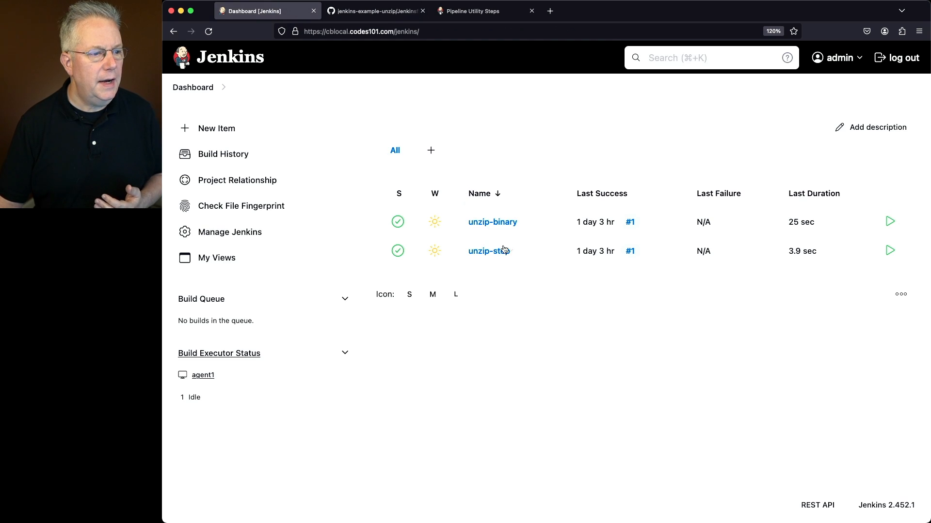
pyautogui.moveTo(500, 225)
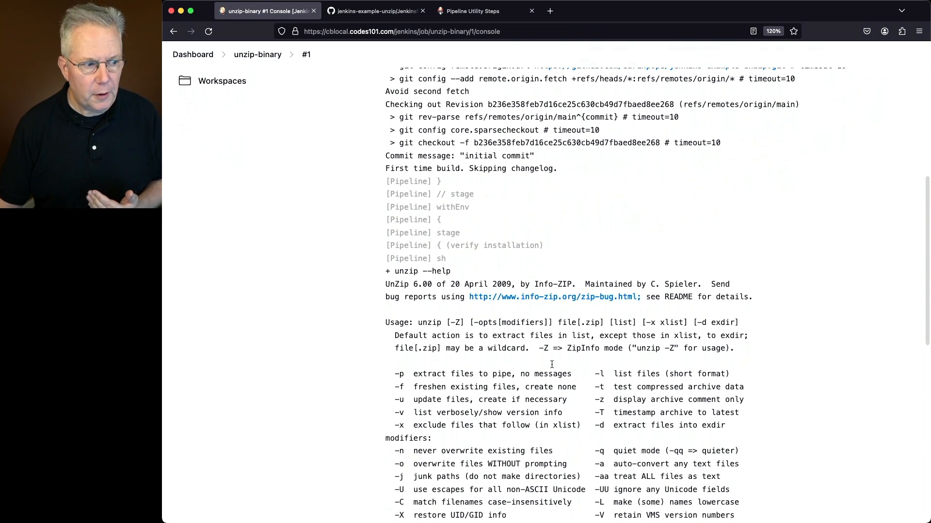
pyautogui.scroll(-3)
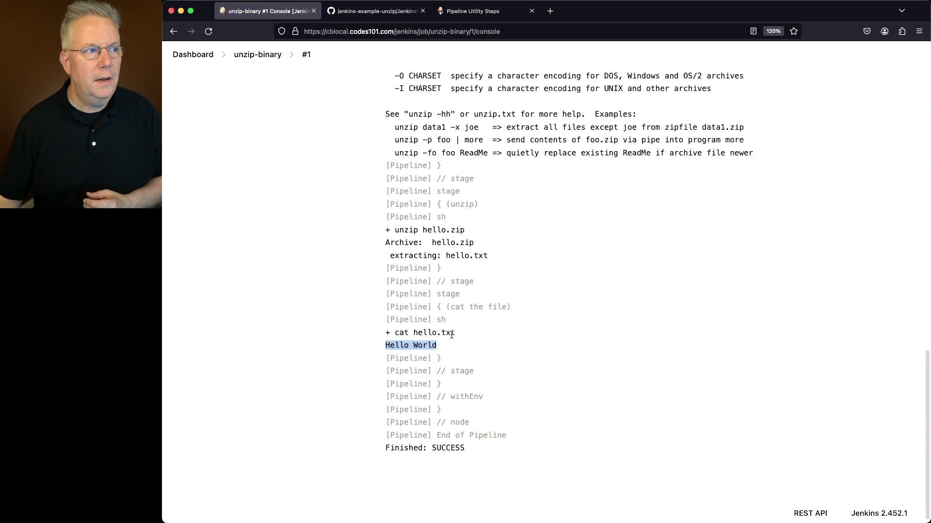
# Look up the unzip step's parameters (zipFile, charset, dir, glob, quiet, read, test) in Pipeline Utility Steps docs
pyautogui.click(484, 11)
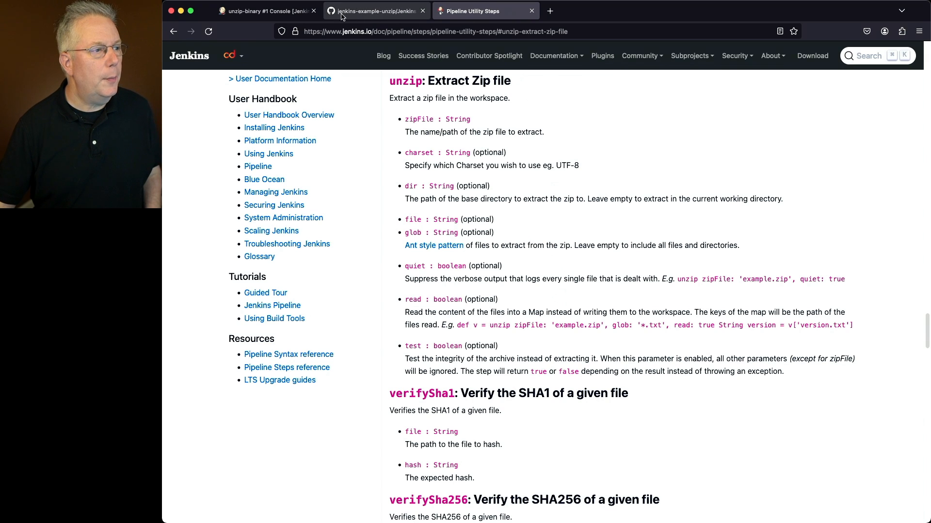
# View Jenkinsfile-unzip-step on GitHub with its unzip(zipFile: 'hello.zip') and cat hello.txt stages
pyautogui.click(376, 11)
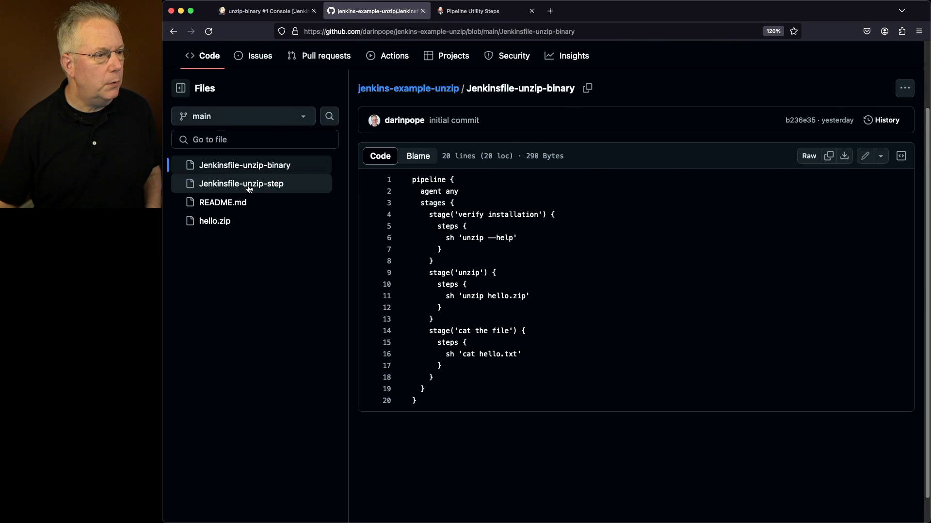
pyautogui.click(240, 184)
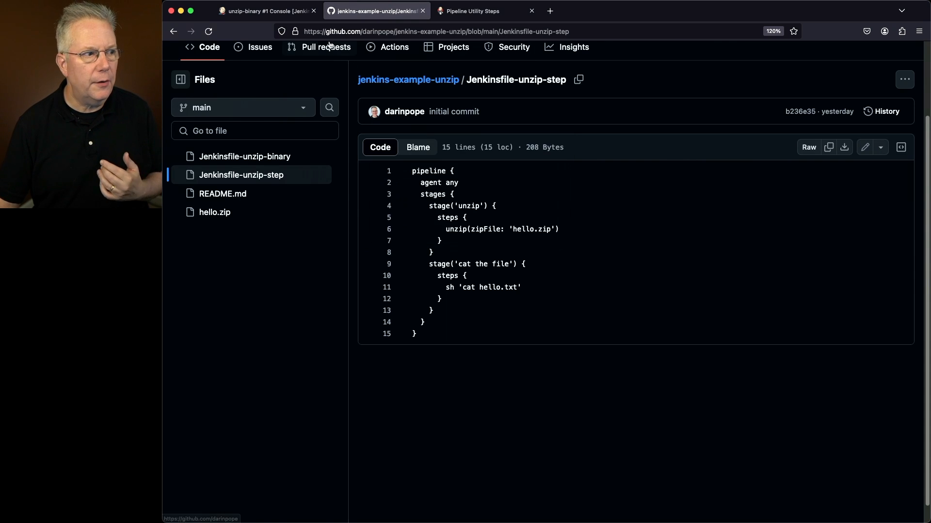
# Review unzip-step build #1 console log and highlight the line reporting extraction from hello.zip
pyautogui.click(264, 11)
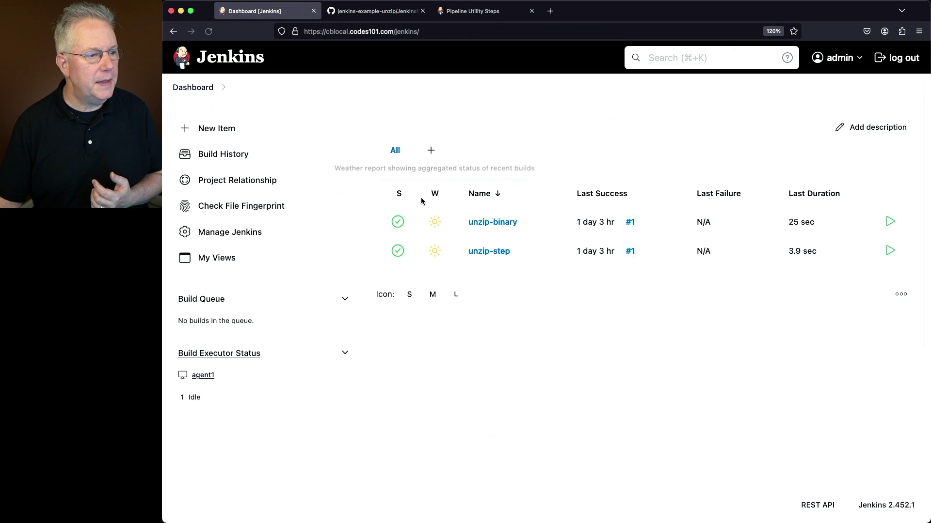
pyautogui.click(488, 251)
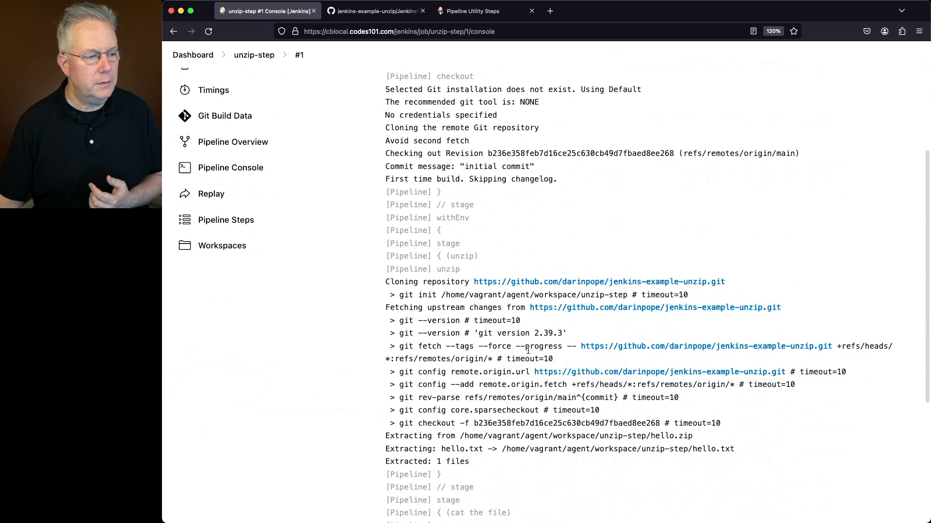
pyautogui.scroll(-3)
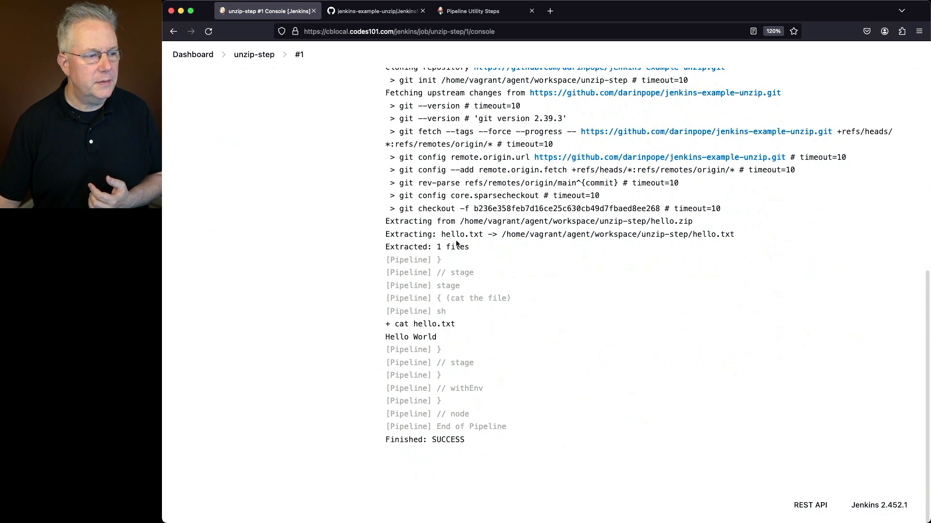
pyautogui.moveTo(397, 221); pyautogui.dragTo(676, 221)
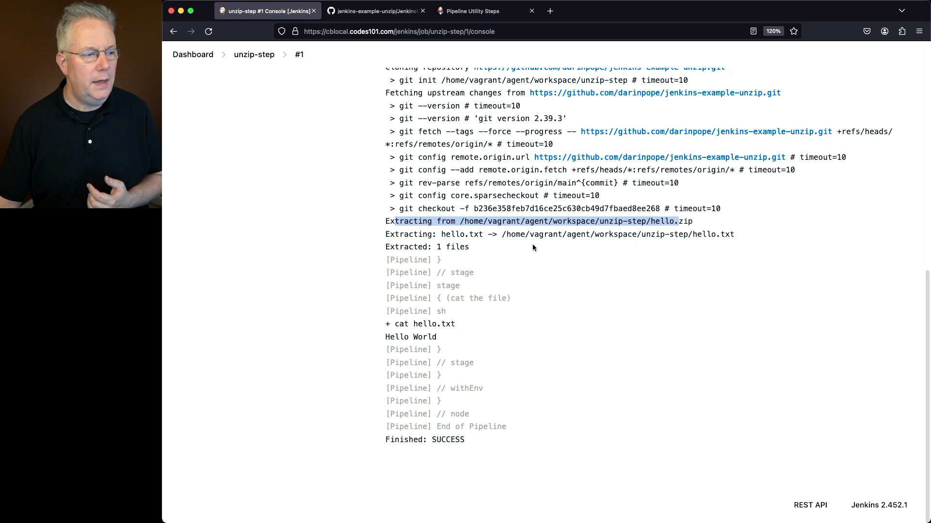